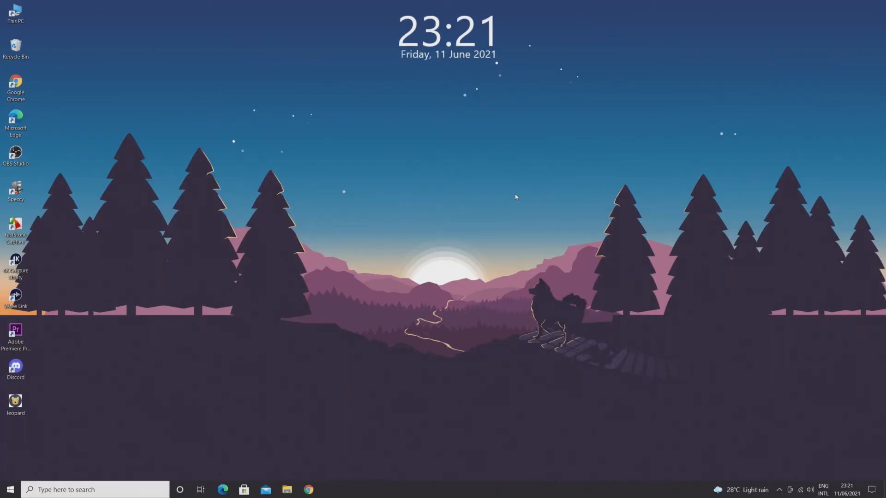
pyautogui.moveTo(226, 306)
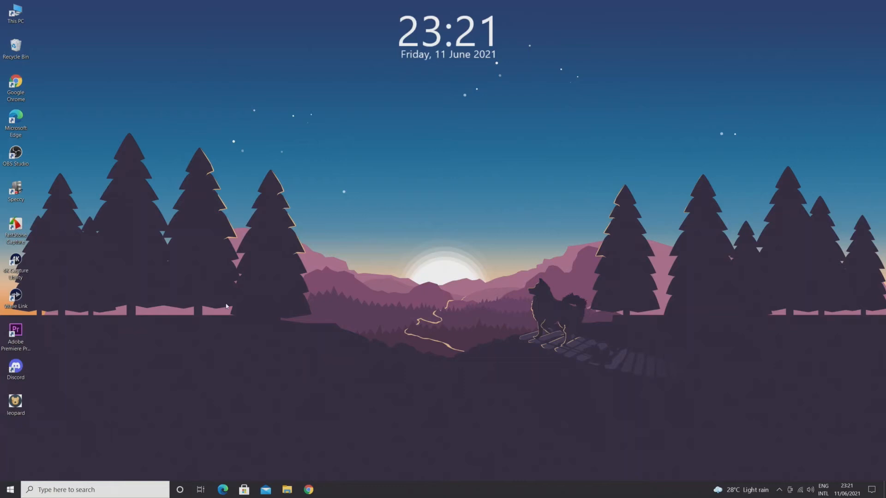
# Restart Windows 10 from the Start menu's power options to reboot the computer.
pyautogui.click(10, 489)
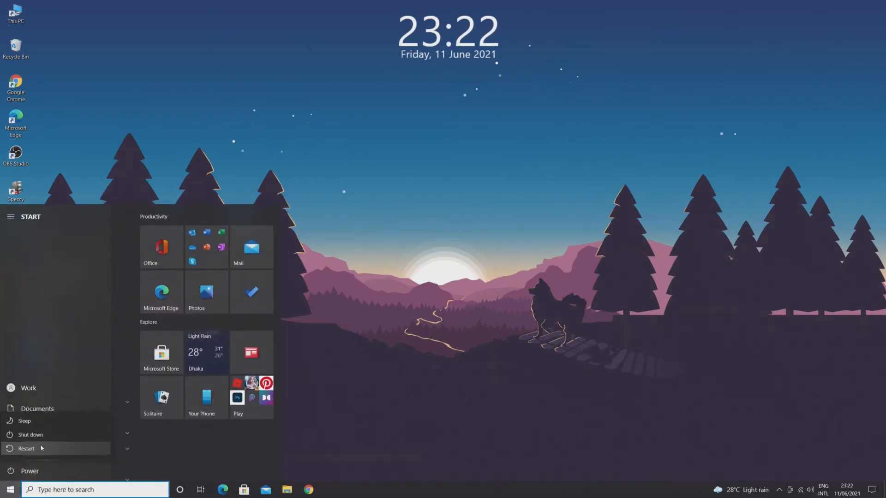
pyautogui.click(26, 448)
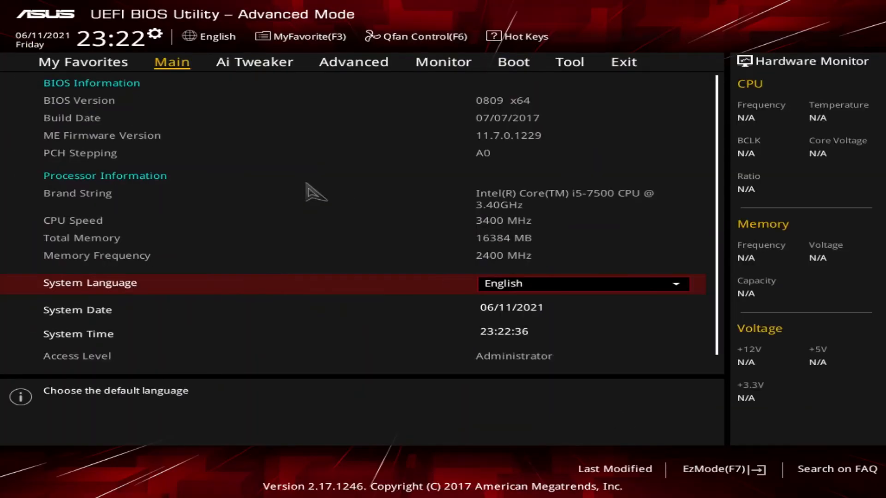
# Review the Ai Tweaker XMP memory settings, then show the Exit options.
pyautogui.click(253, 62)
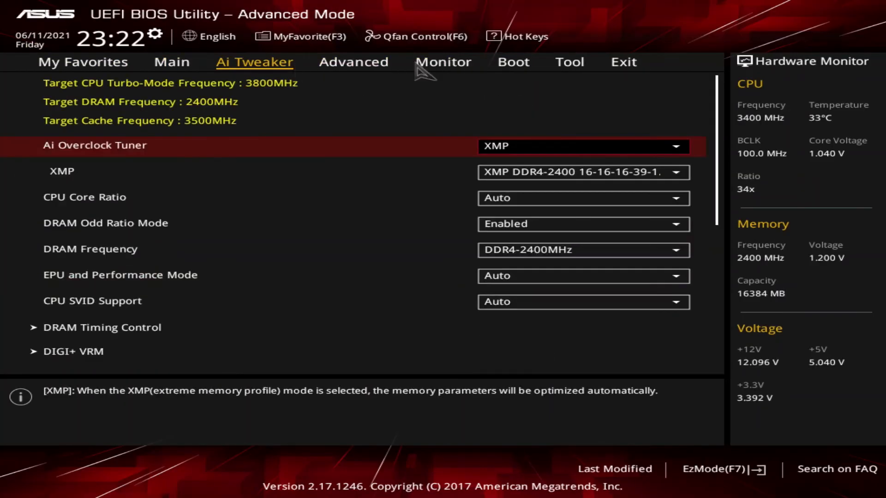
pyautogui.click(623, 63)
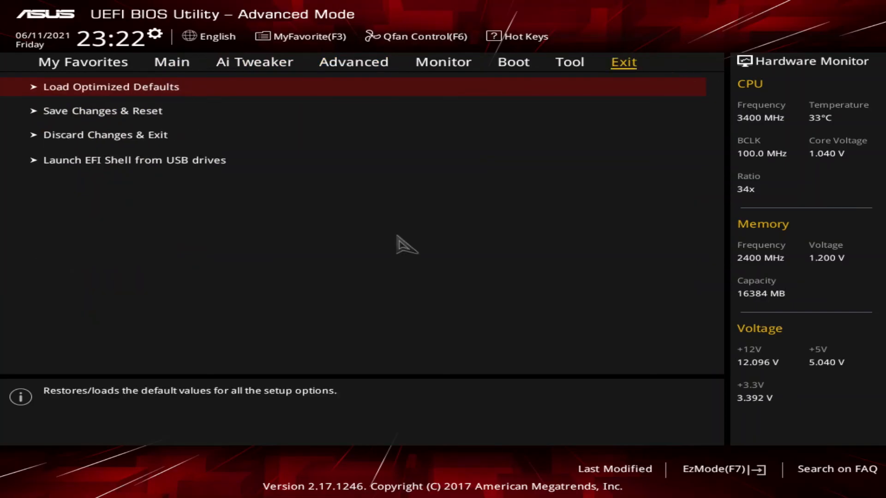